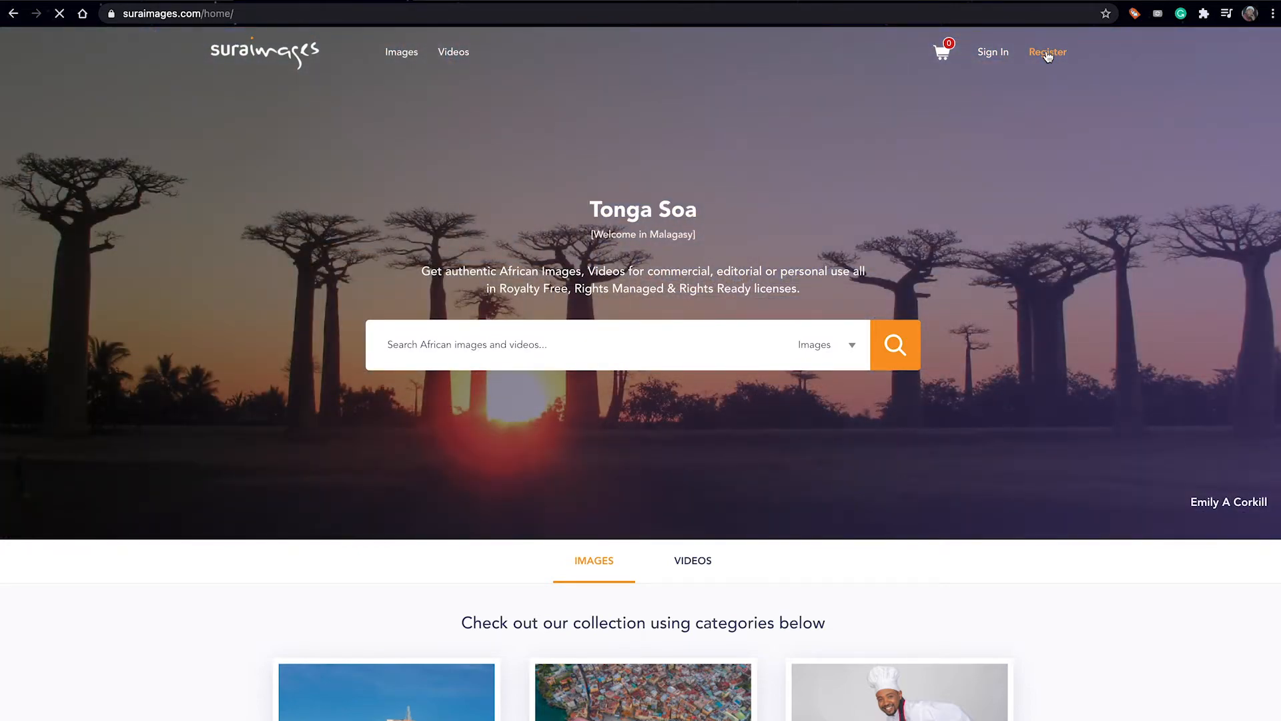
- Fill the registration form with name, email, username, matching passwords and captcha, then submit it
click(1047, 52)
text(RKKM)
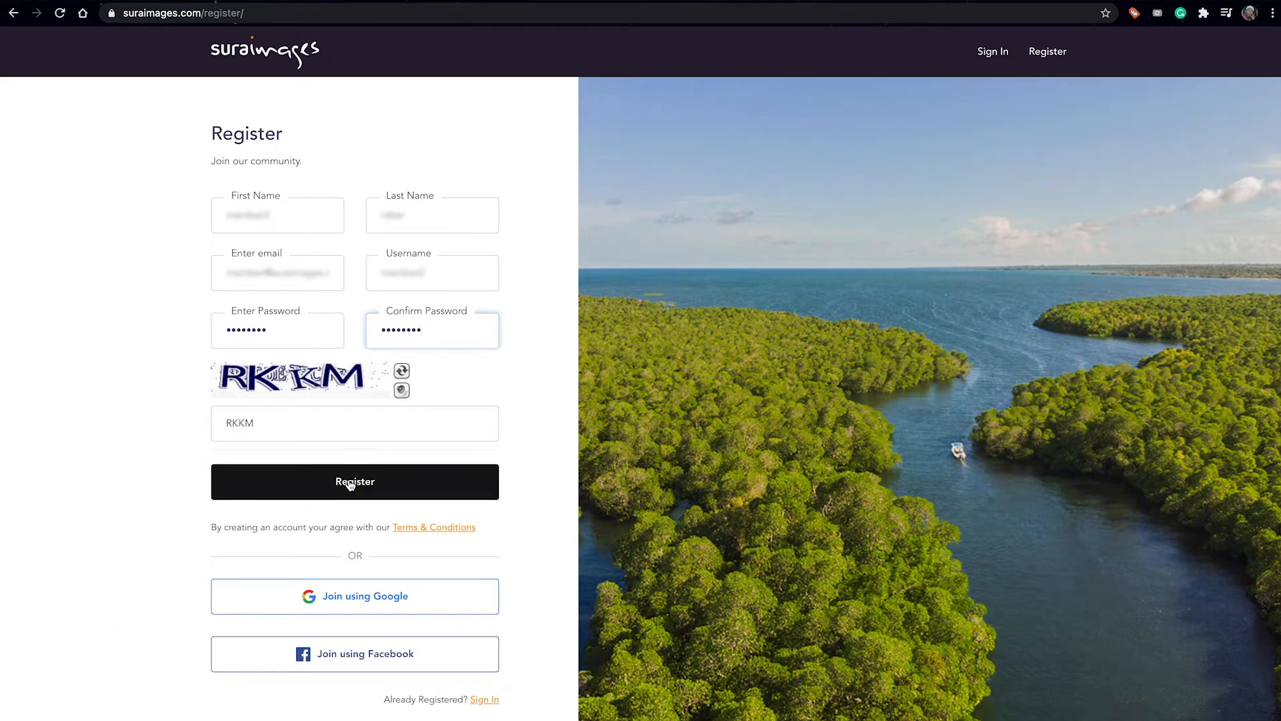
click(353, 481)
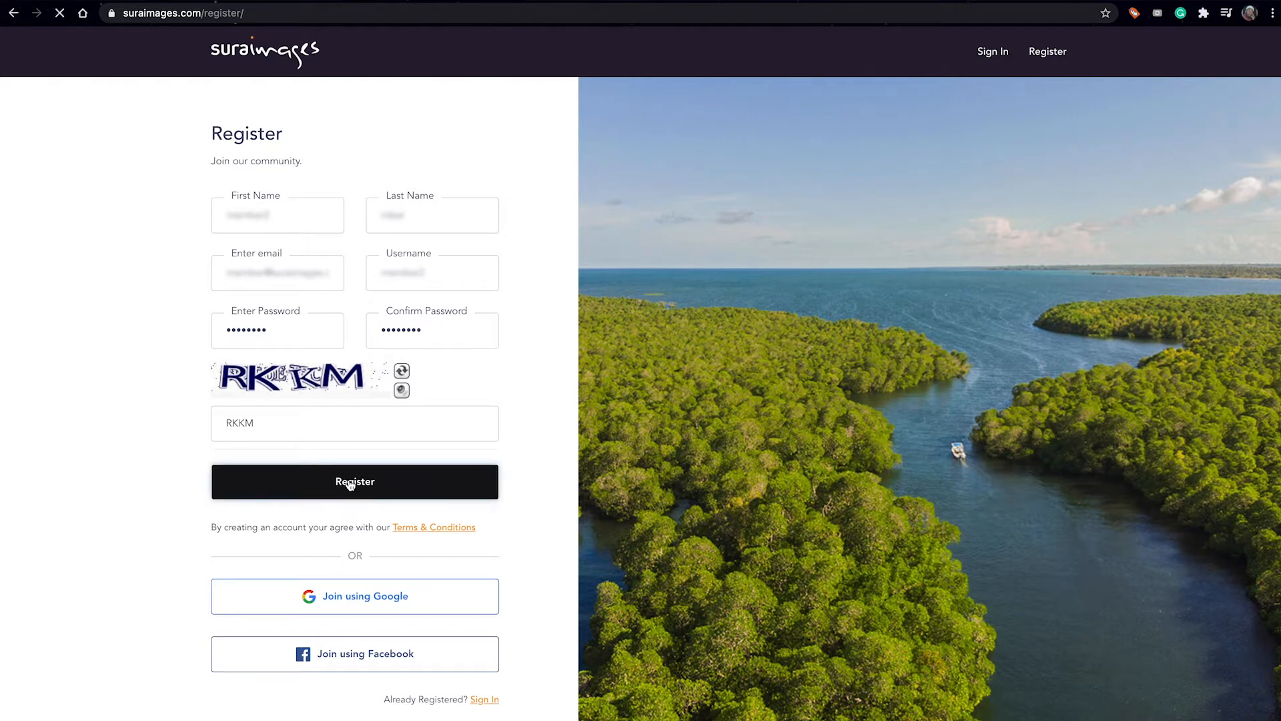
- Send the registration, then use GET STARTED in the welcome email to activate the account
click(355, 481)
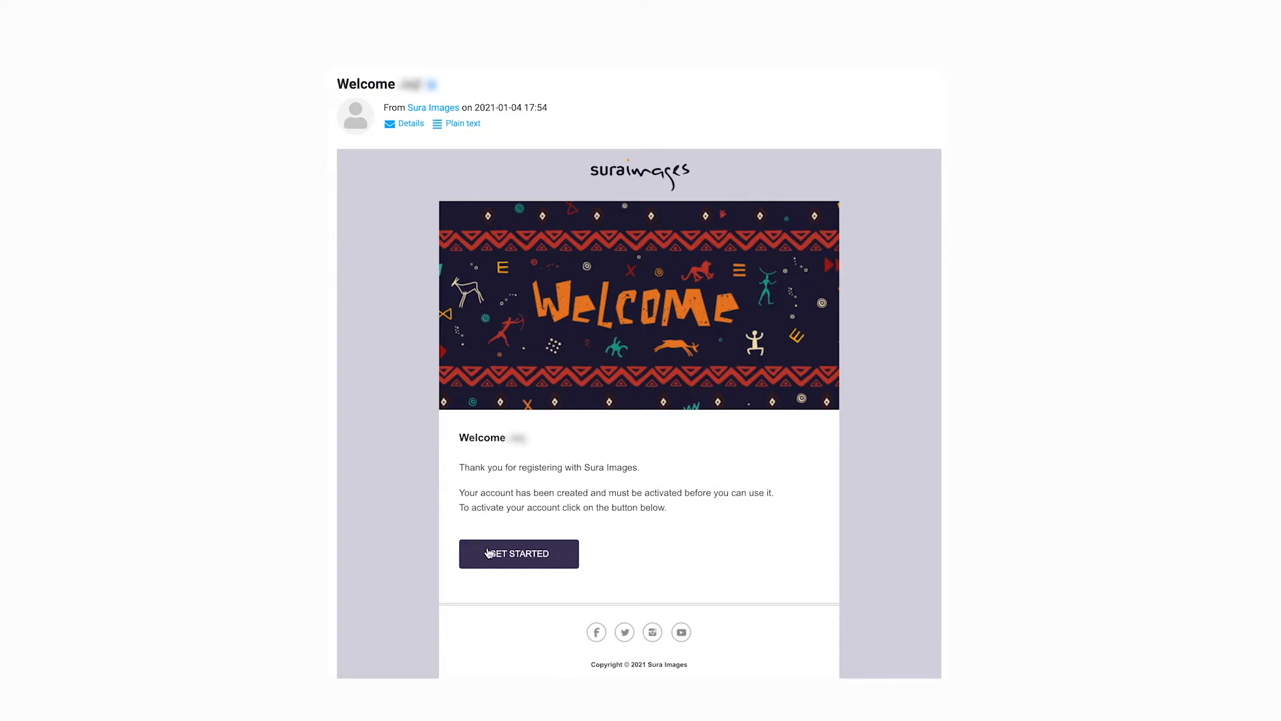
click(518, 553)
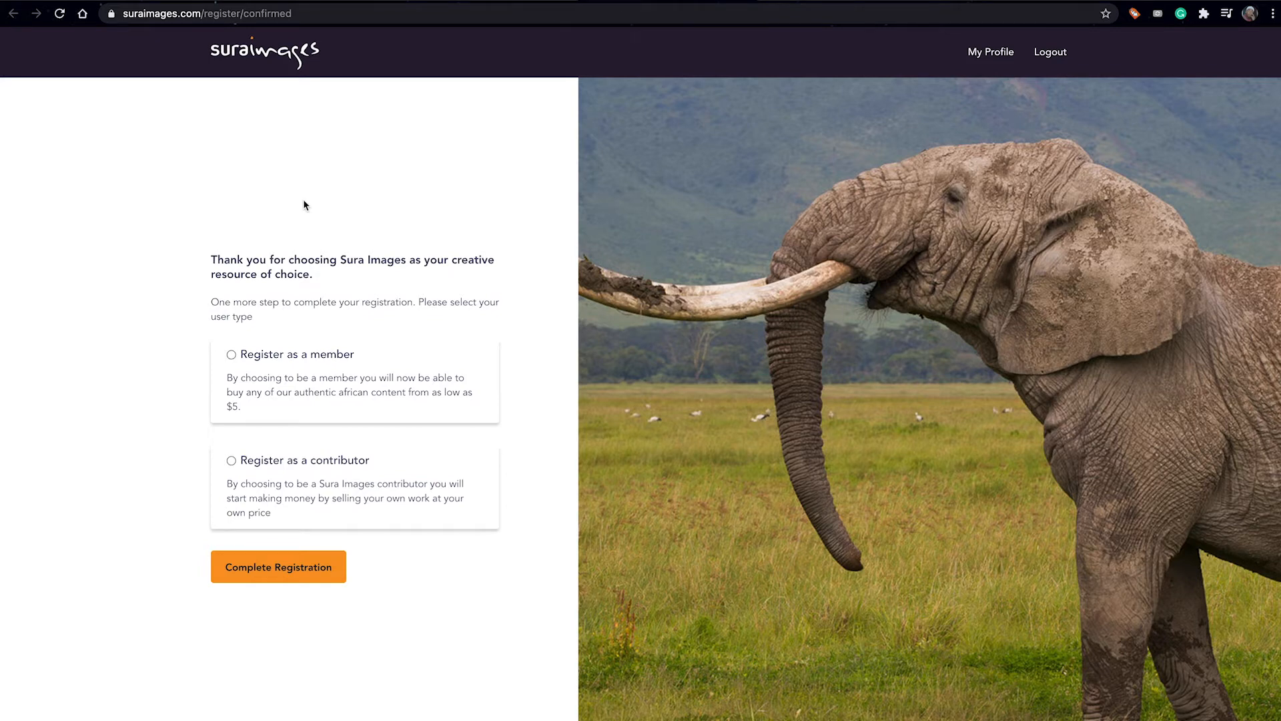
mouse_move(296, 204)
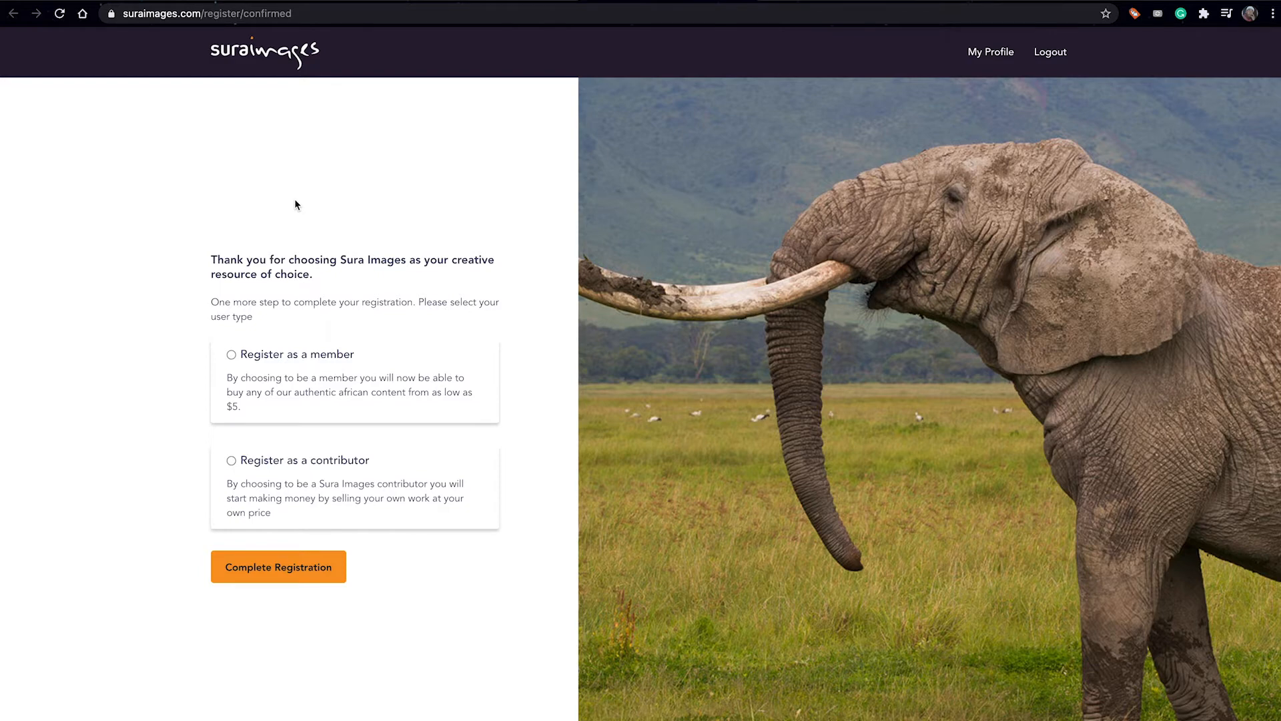
mouse_move(263, 208)
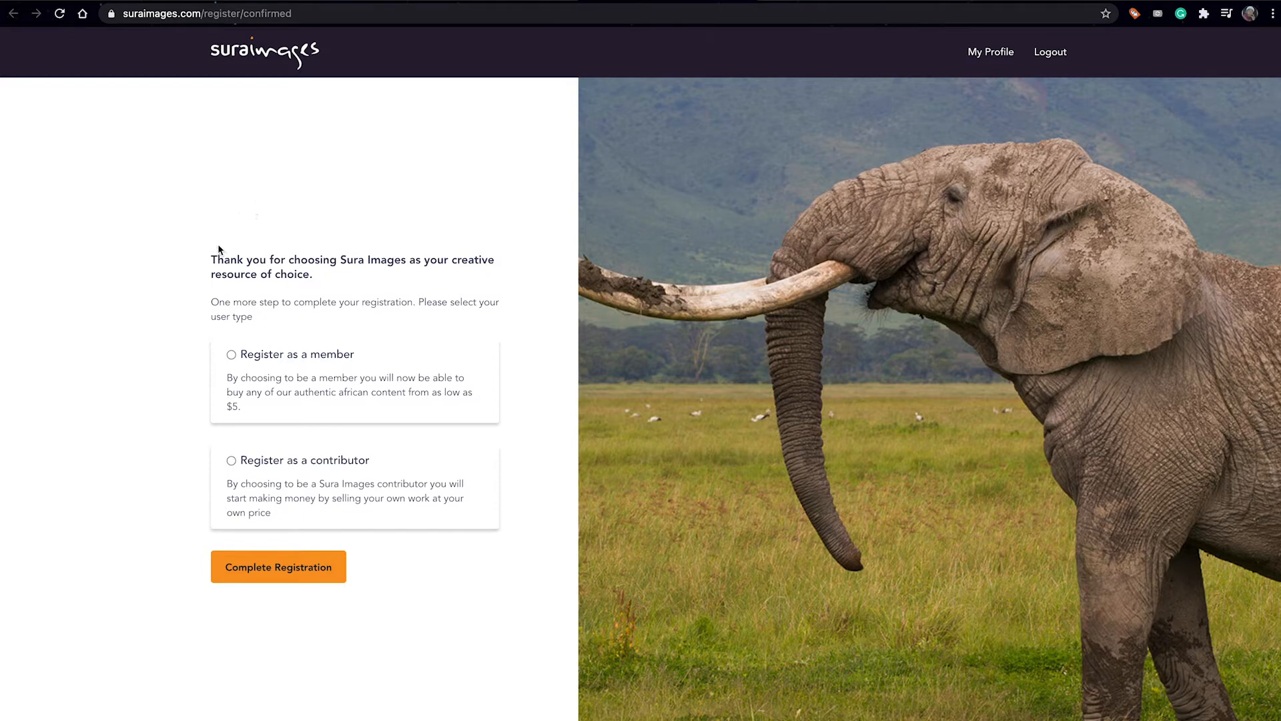
mouse_move(295, 262)
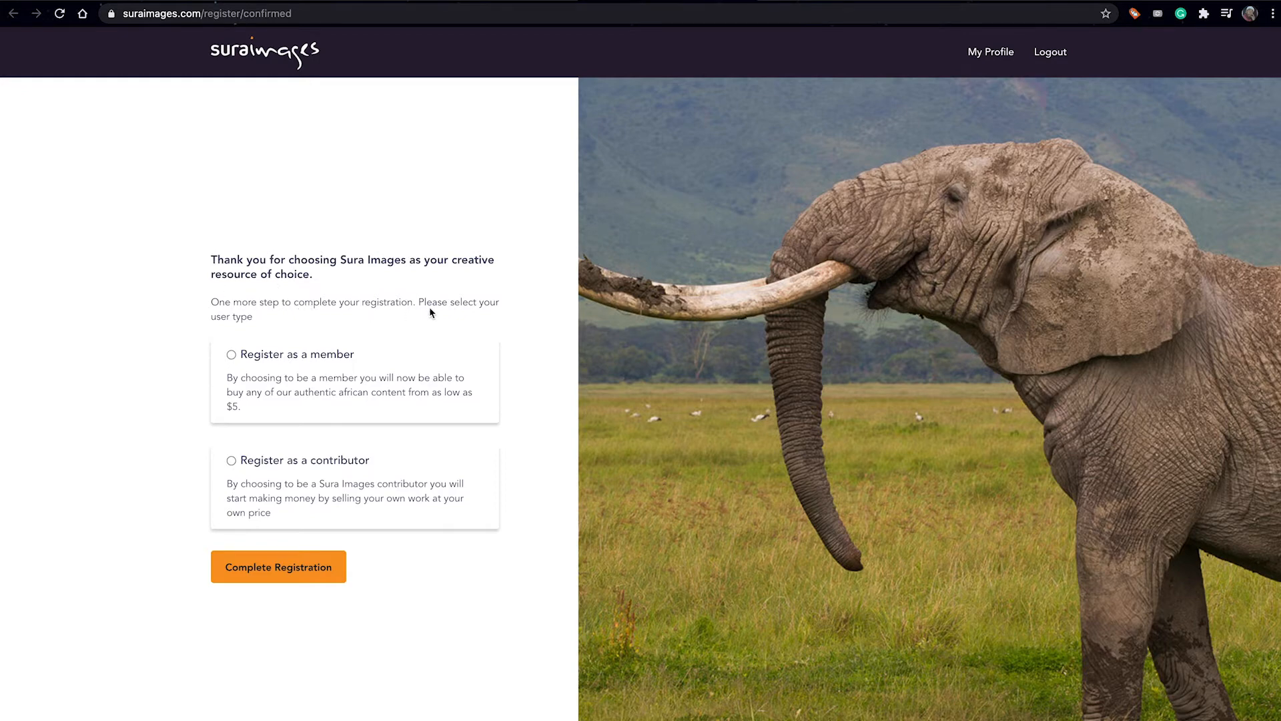
mouse_move(185, 257)
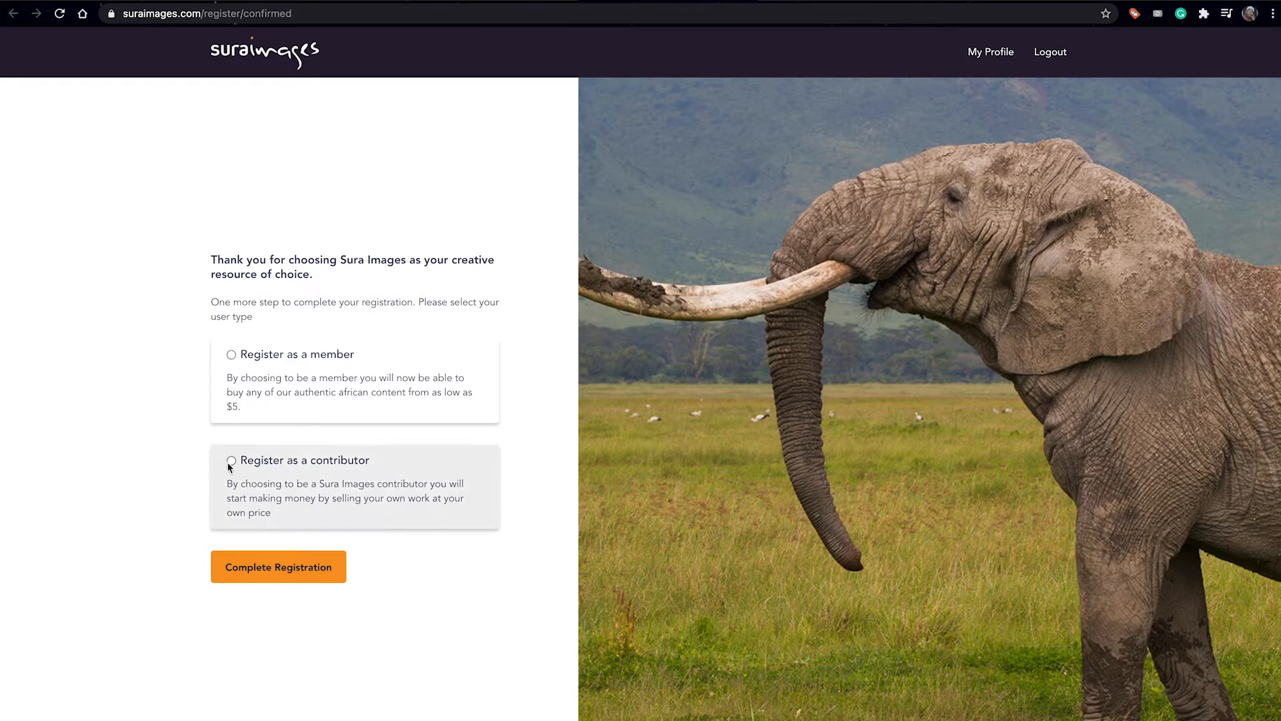
- Choose 'Register as a contributor' and complete the registration
click(233, 460)
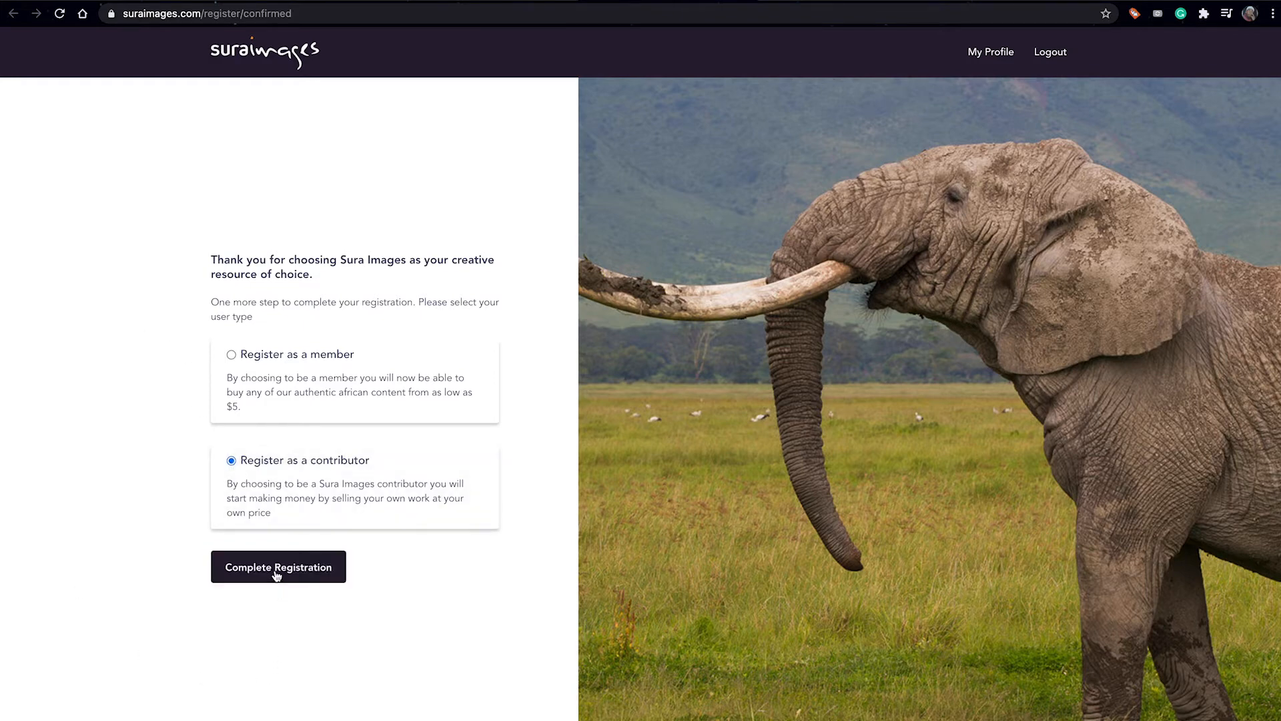
click(277, 566)
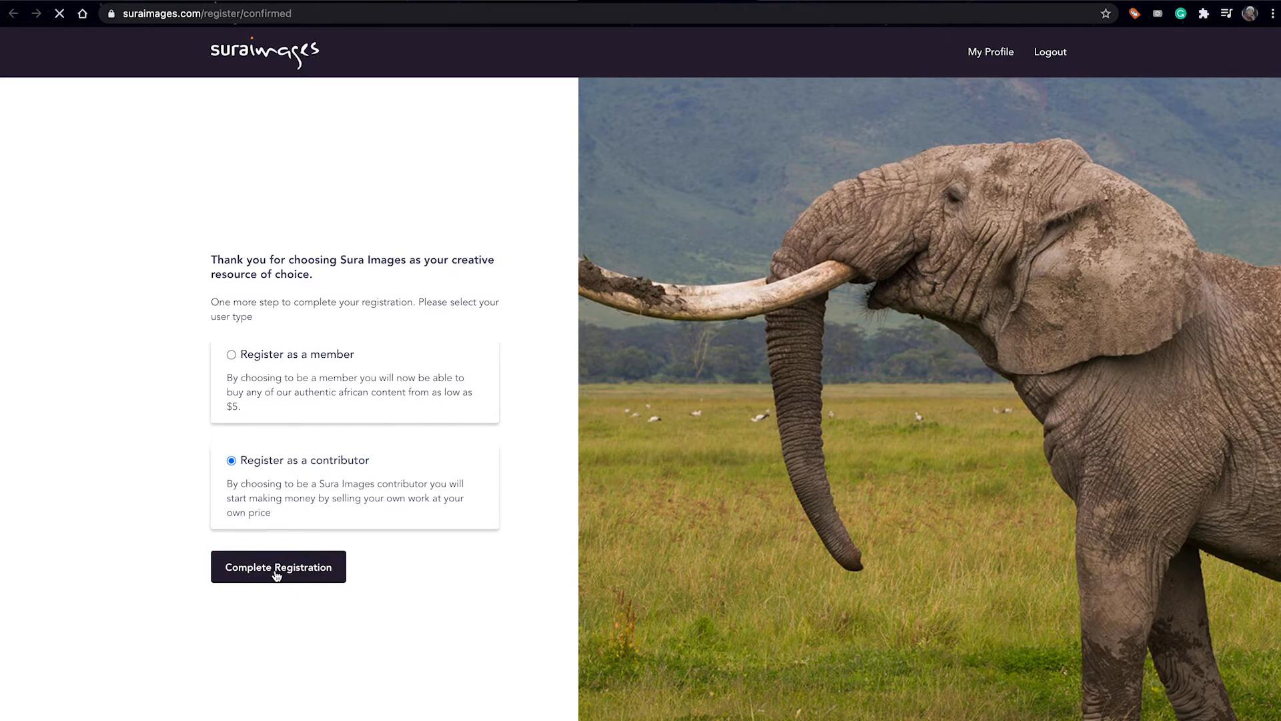
click(278, 567)
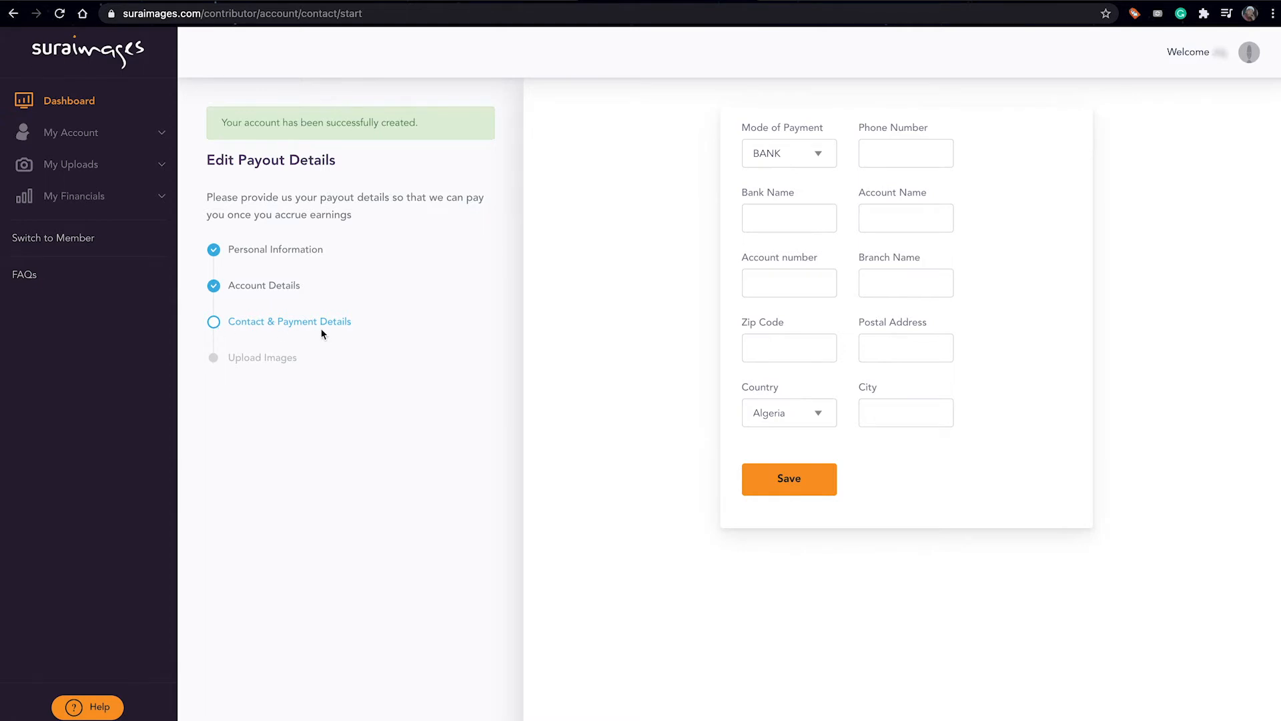
mouse_move(329, 335)
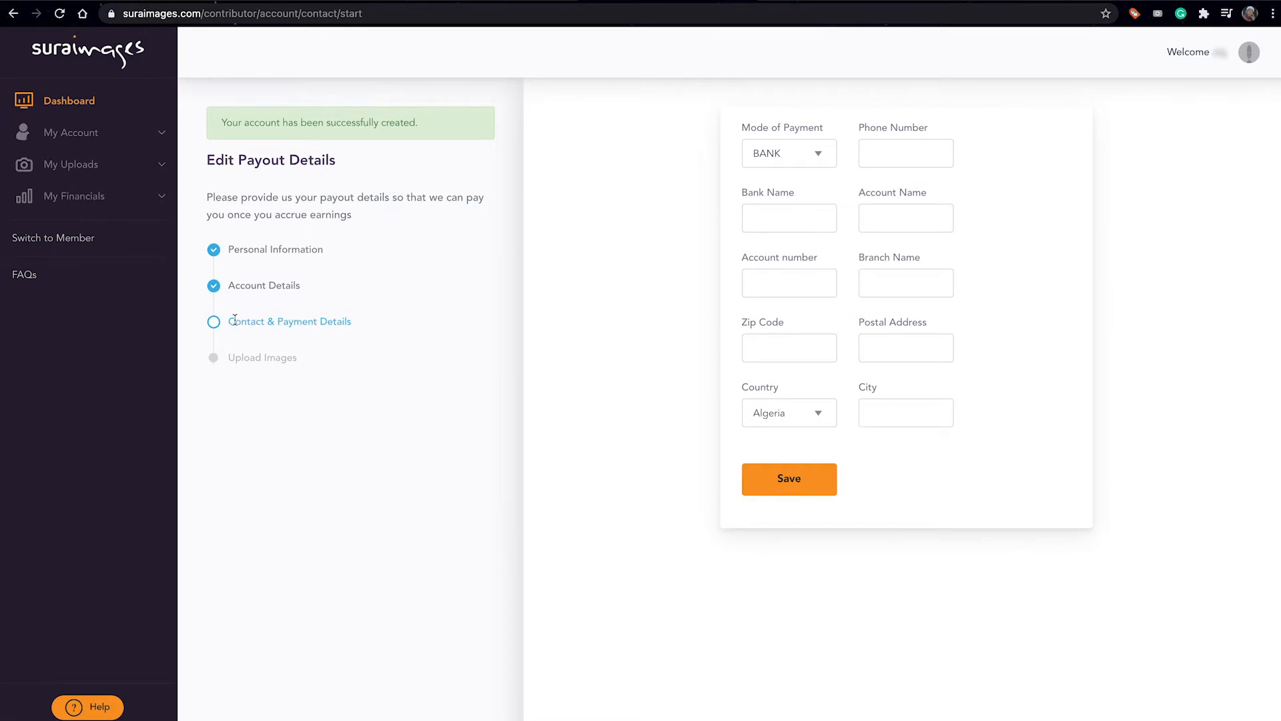
mouse_move(294, 342)
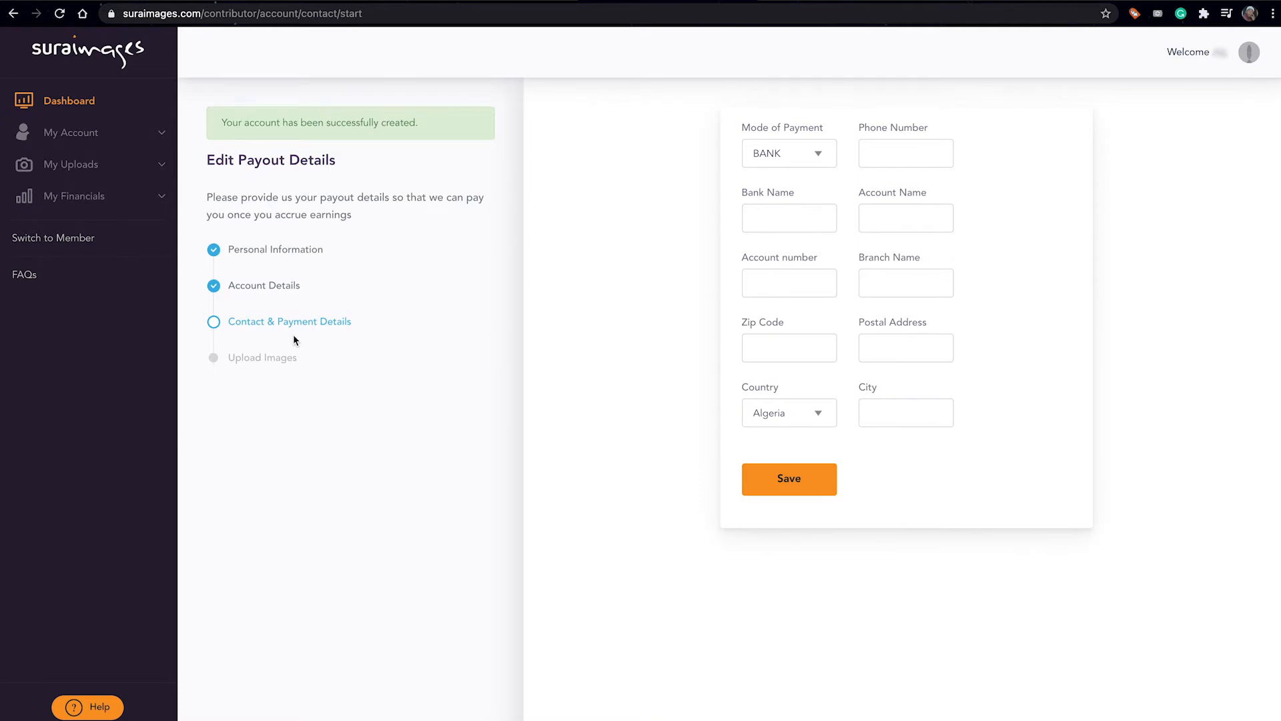
- Keep BANK as payment mode, fill phone, bank, account, branch, country Kenya, and save
click(788, 153)
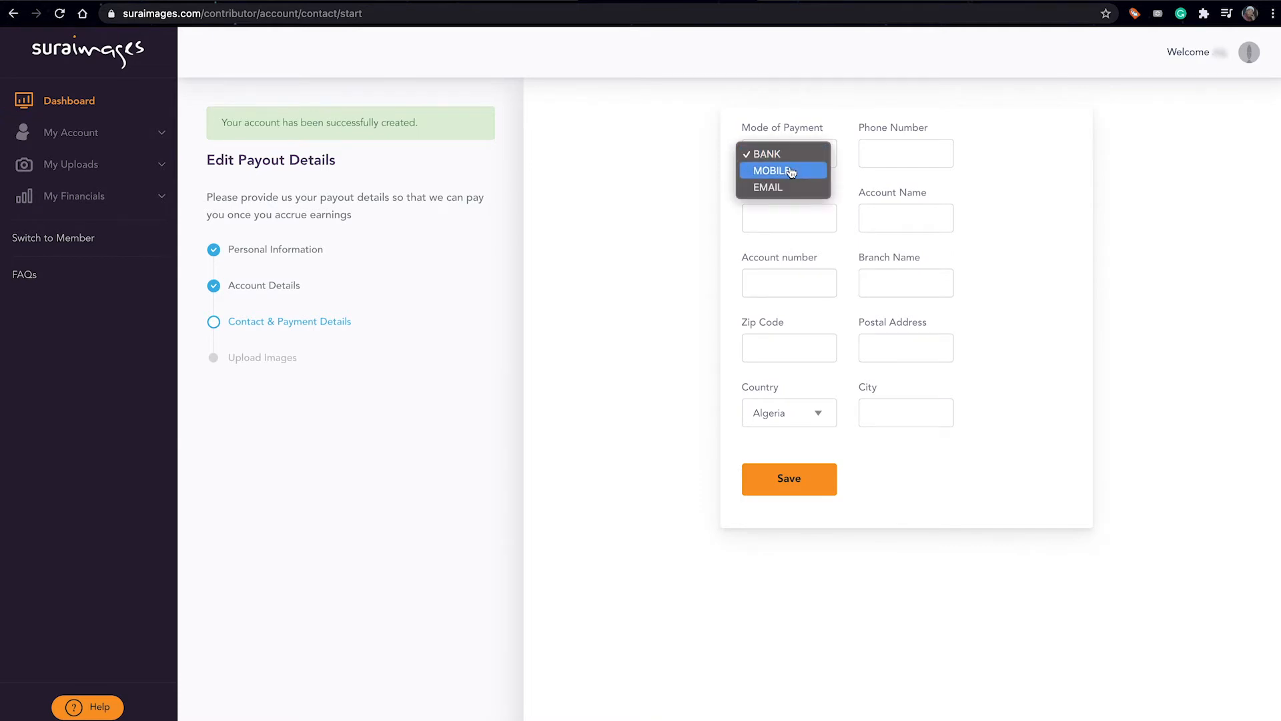
mouse_move(767, 187)
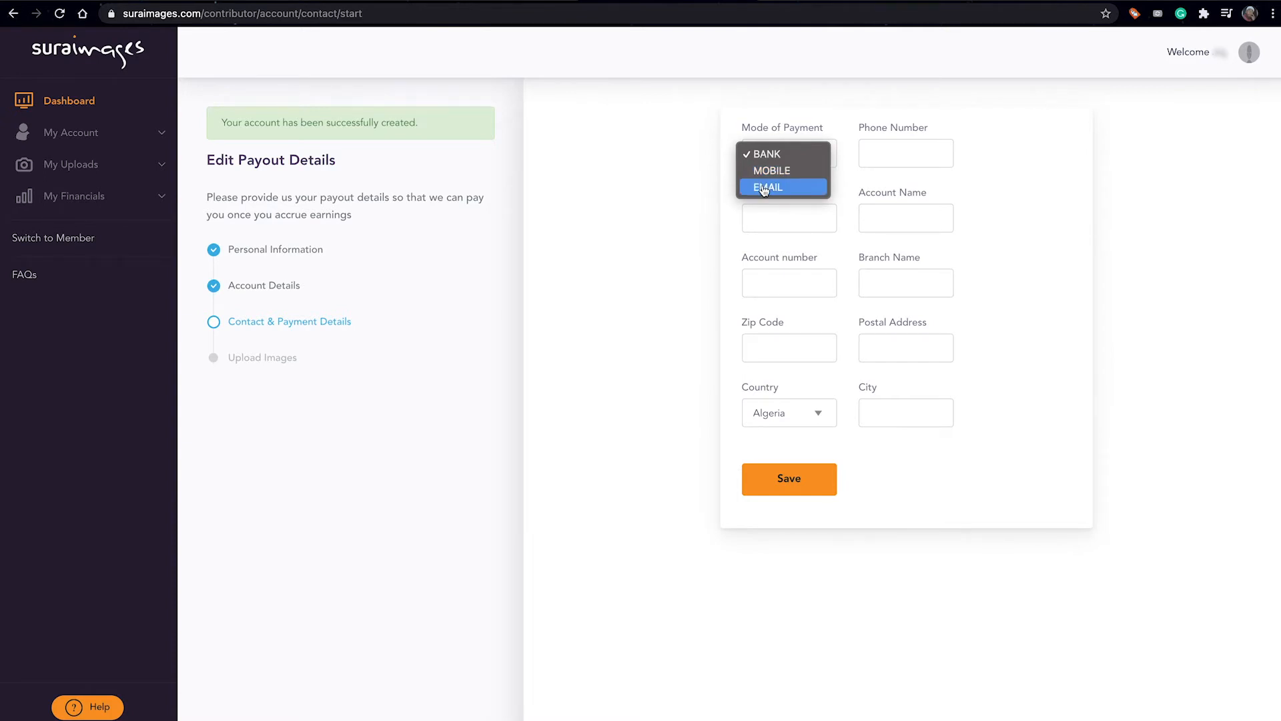
click(762, 153)
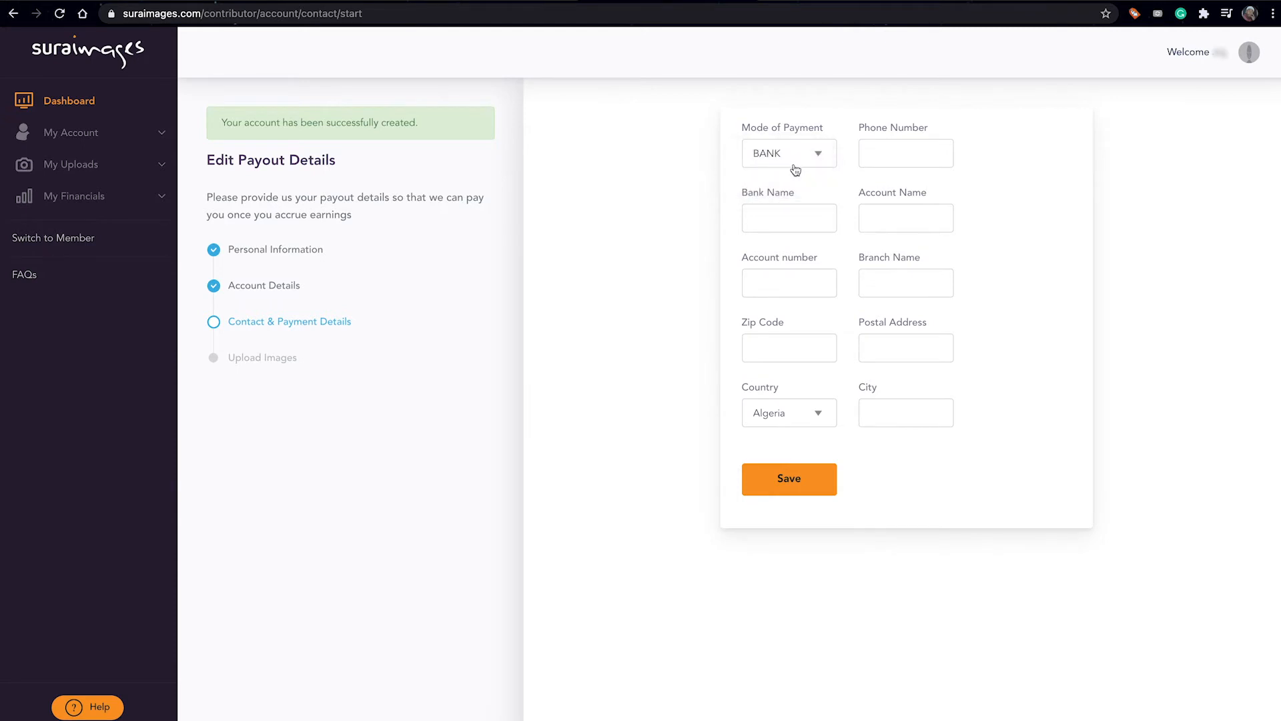
click(789, 412)
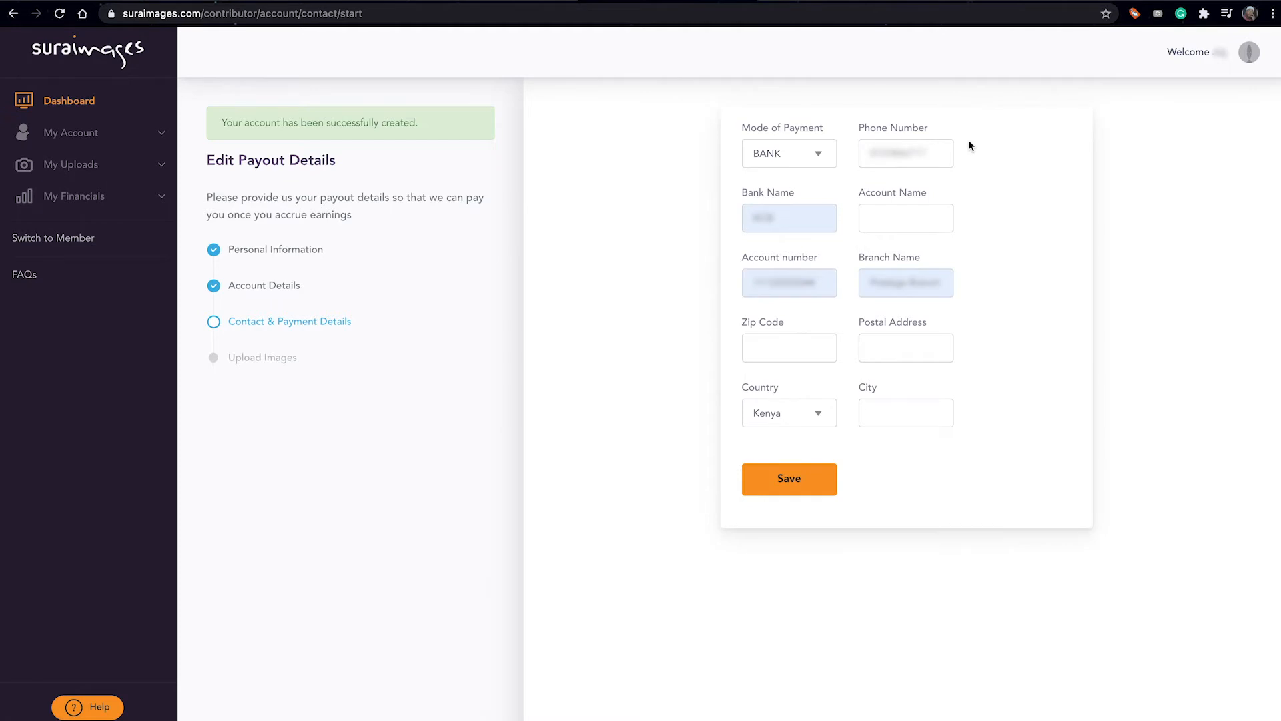
mouse_move(837, 379)
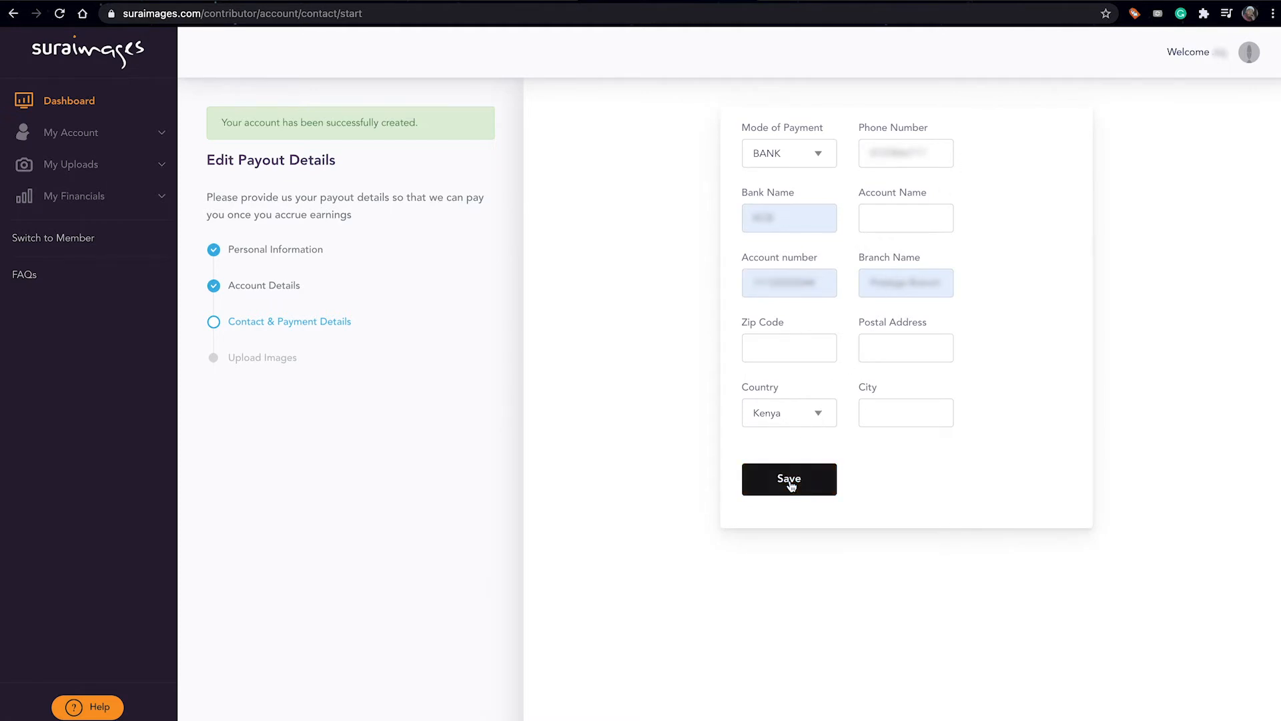
click(788, 479)
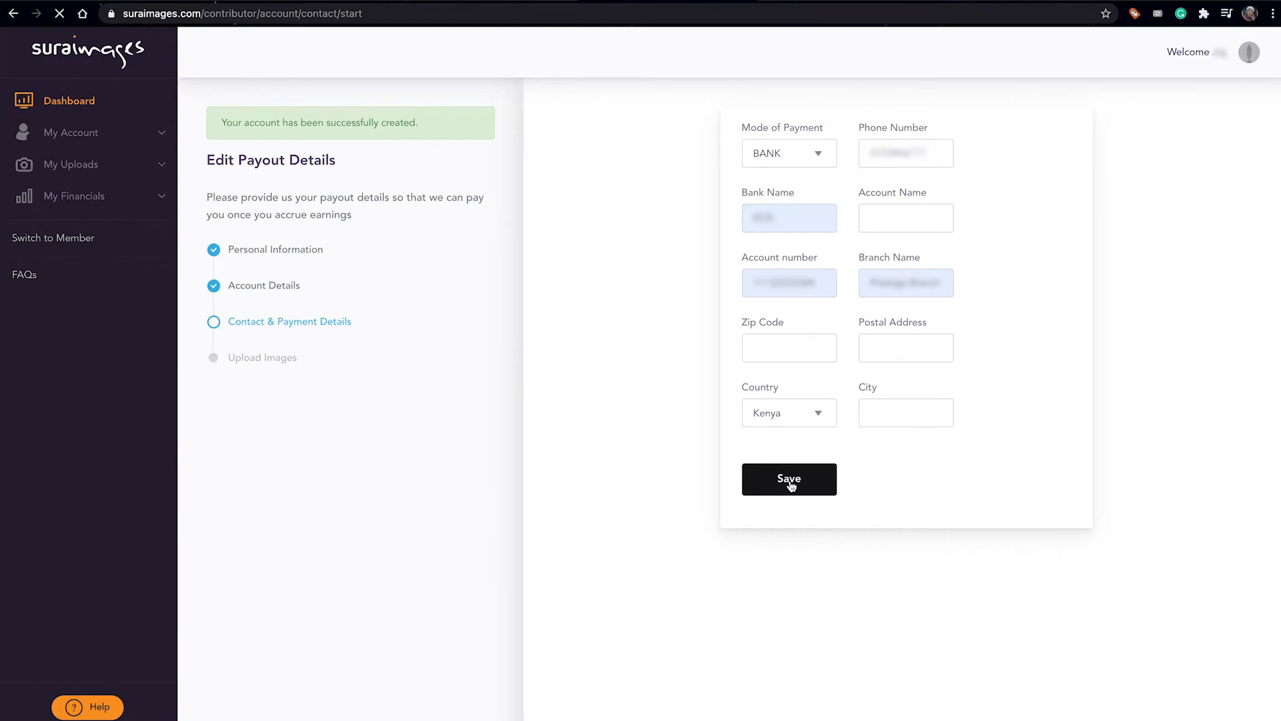
click(789, 479)
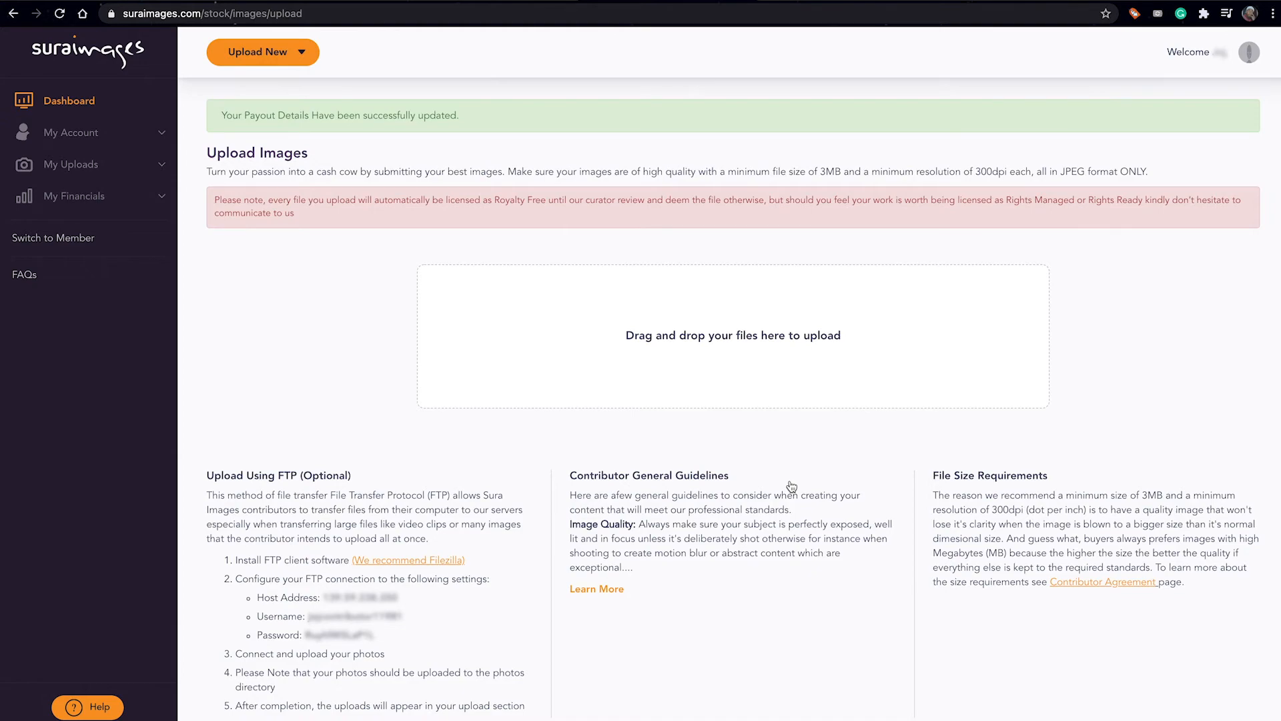
mouse_move(396, 289)
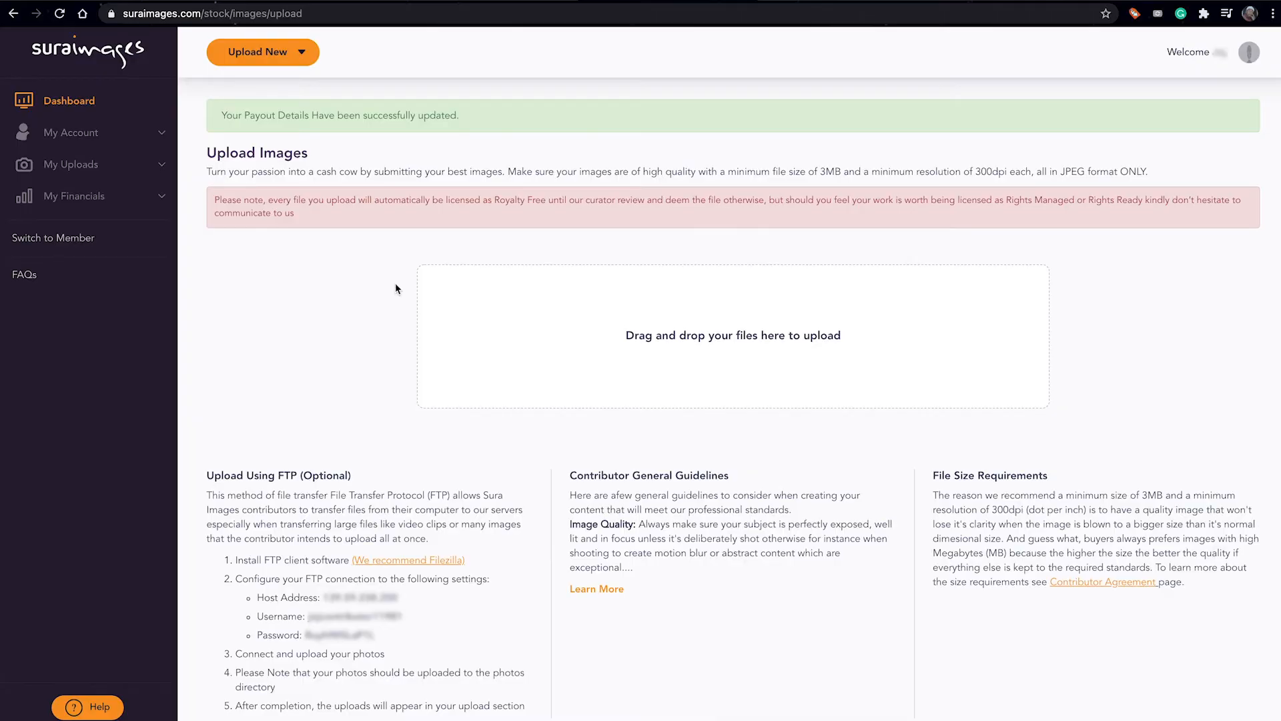
mouse_move(3, 225)
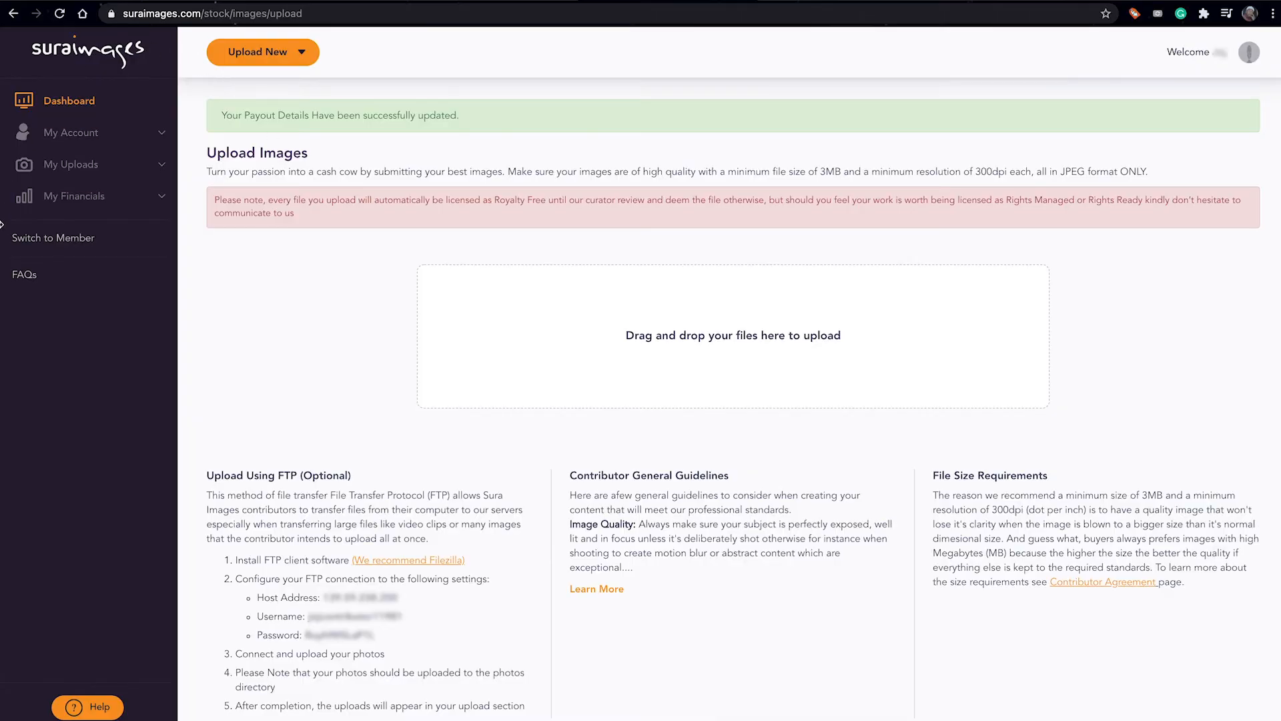
mouse_move(53, 238)
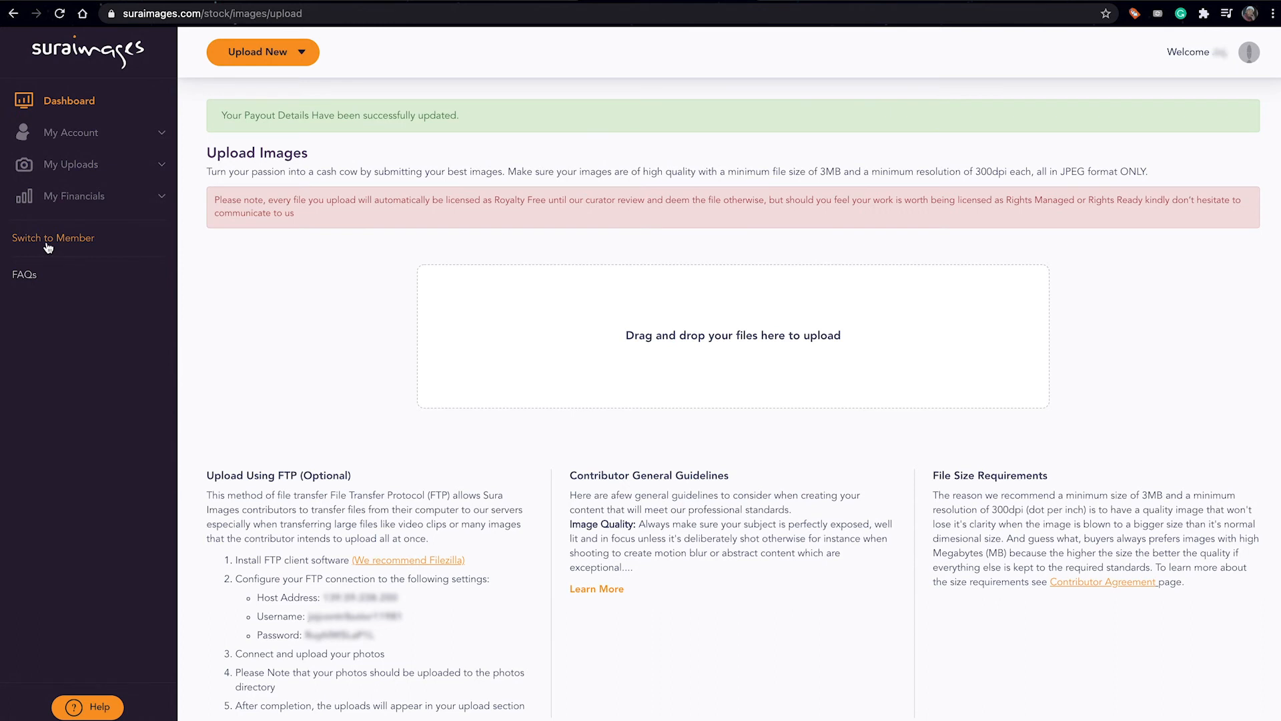
- Switch to Member mode from the left sidebar to show the member dashboard
click(54, 238)
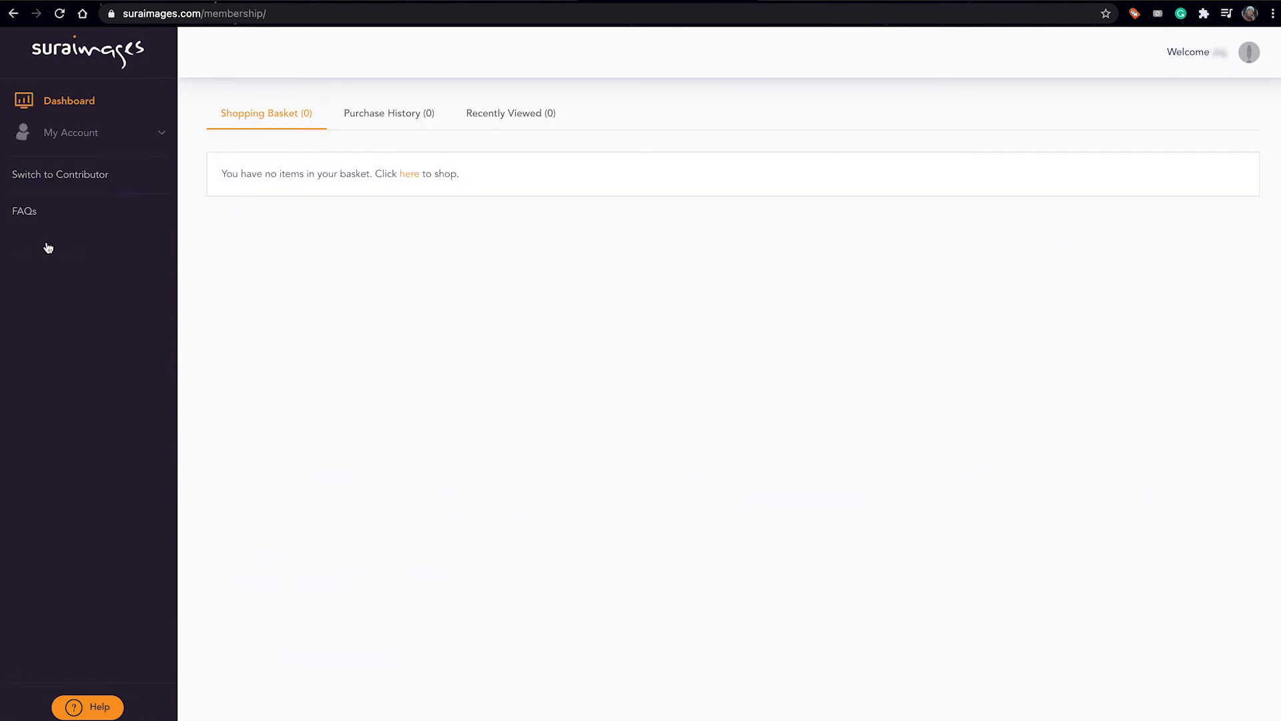